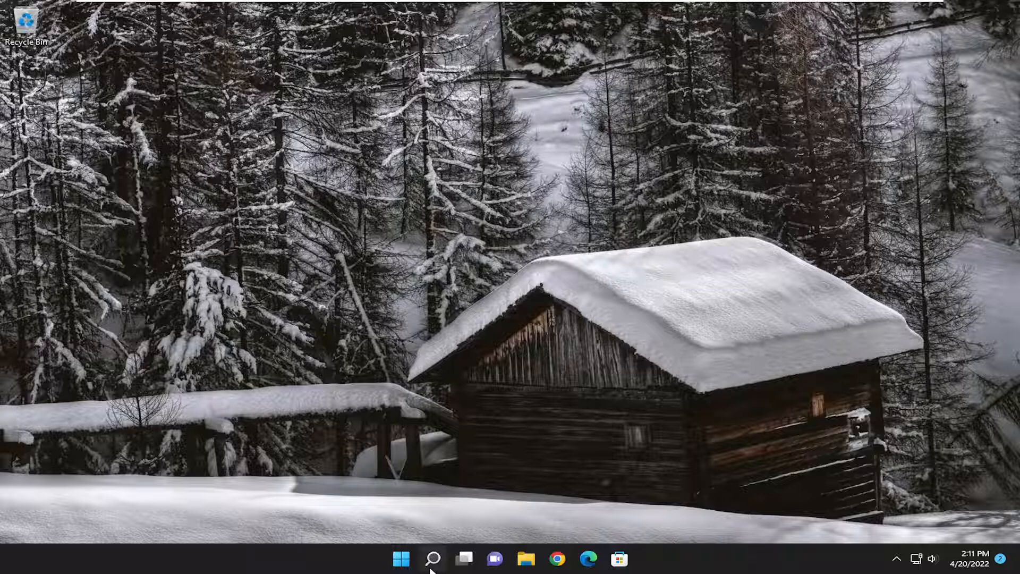
- Search 'advanced sy' and open View advanced system settings in System Properties
{"action": "left_click", "coordinate": [432, 558]}
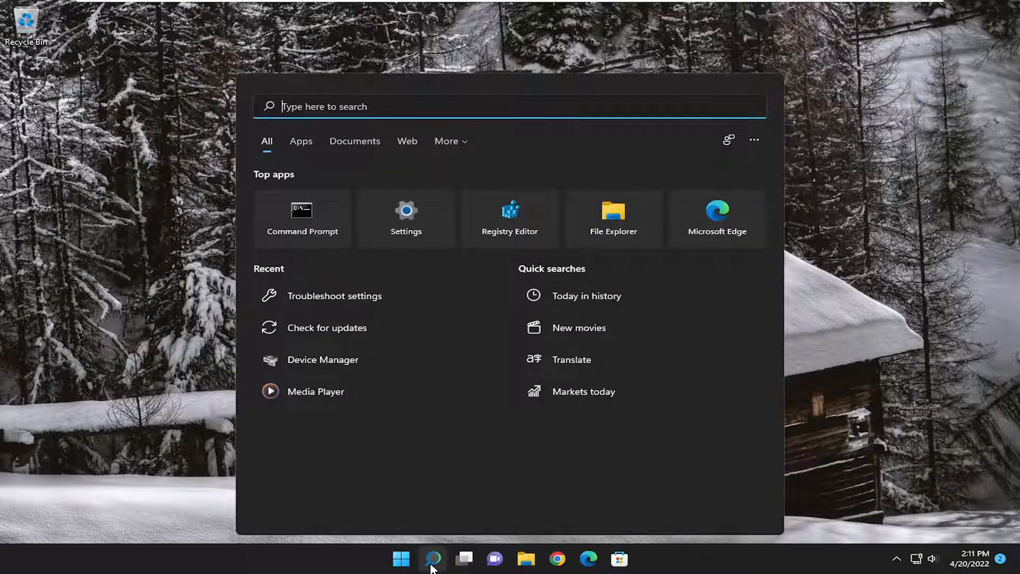
{"action": "type", "text": "advanced system"}
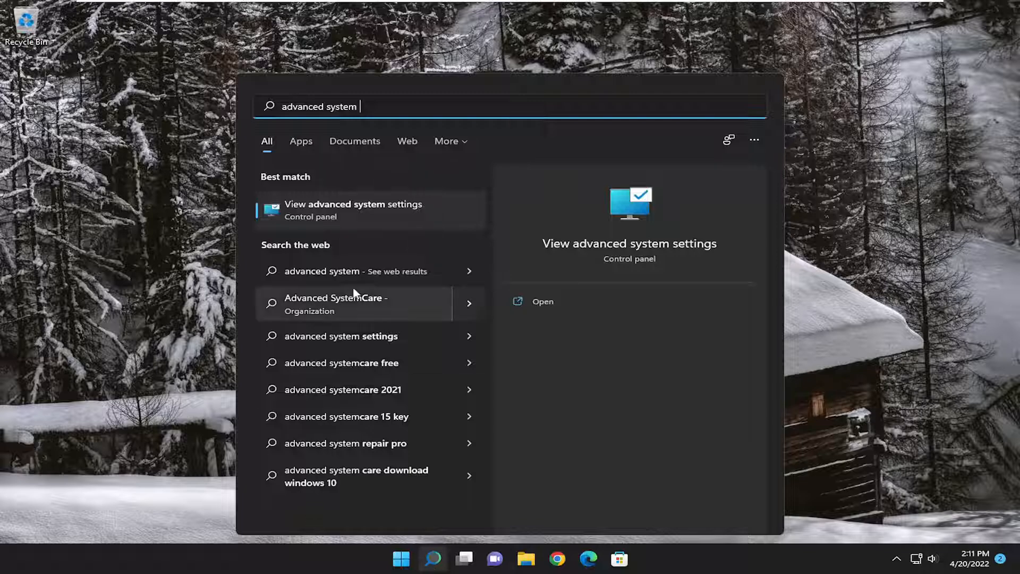
{"action": "mouse_move", "coordinate": [364, 217]}
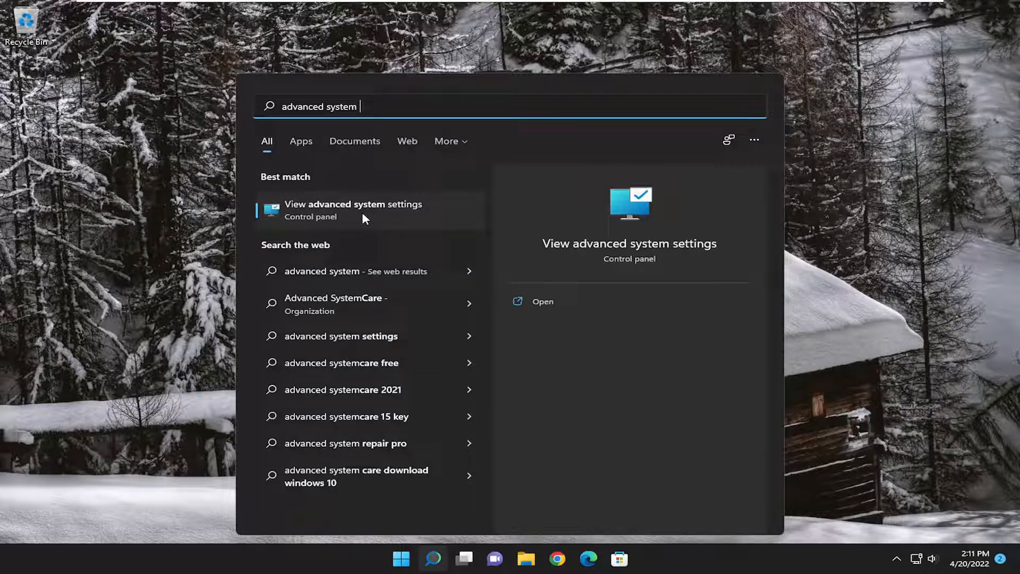
{"action": "left_click", "coordinate": [353, 203]}
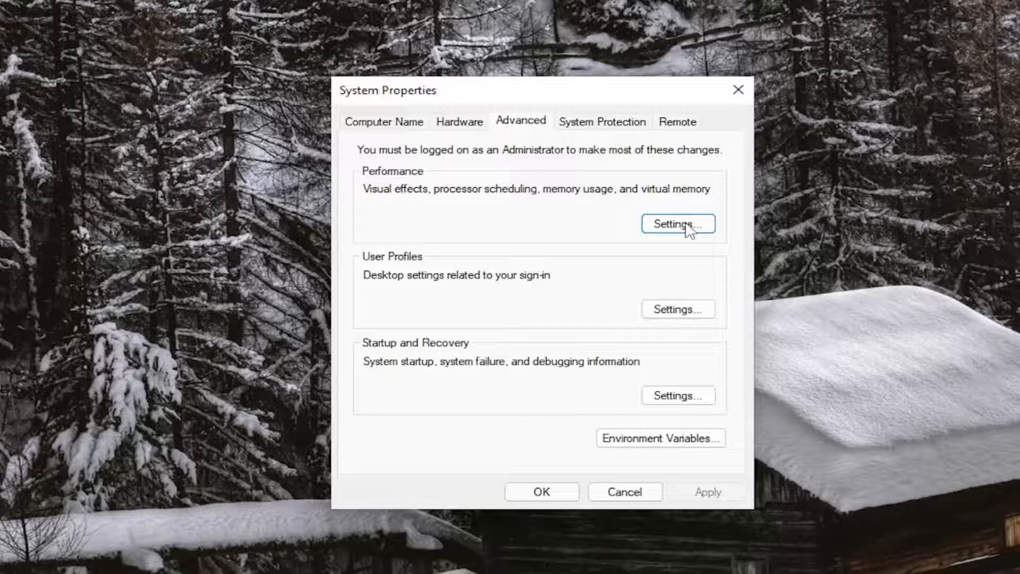
- Limit Data Execution Prevention to essential Windows programs and services only, then confirm with OK
{"action": "left_click", "coordinate": [677, 224]}
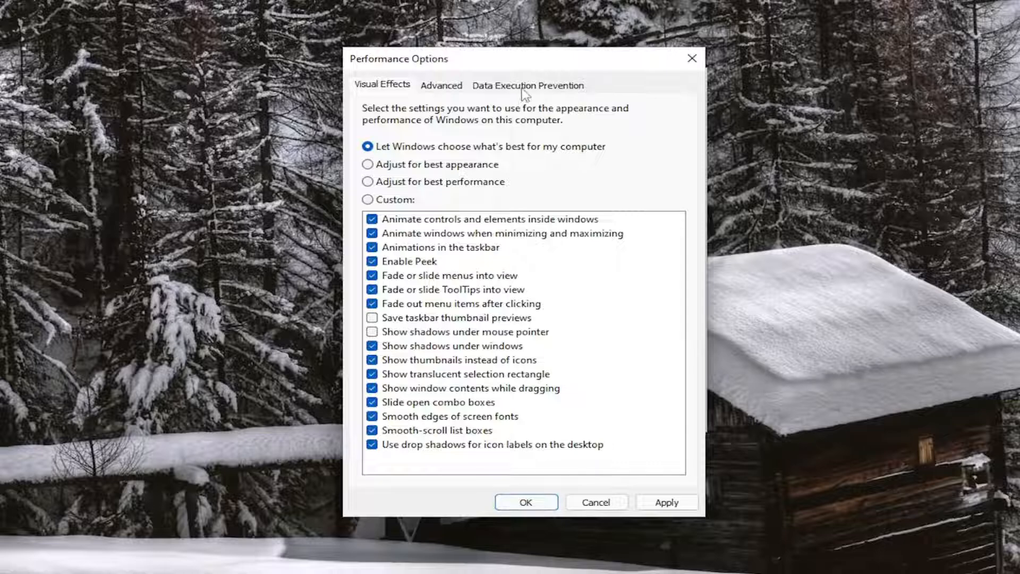
{"action": "left_click", "coordinate": [527, 85]}
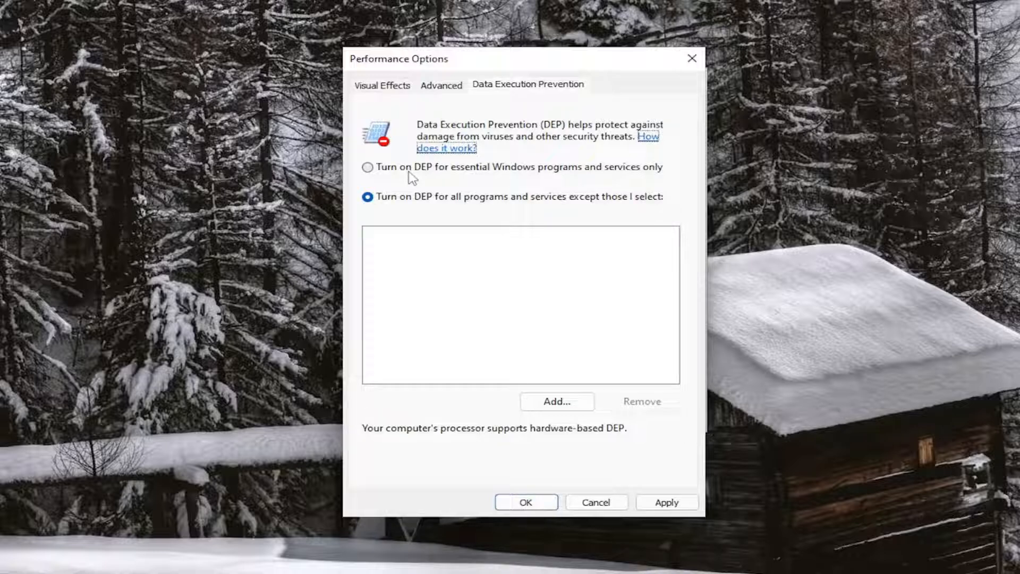
{"action": "left_click", "coordinate": [367, 168]}
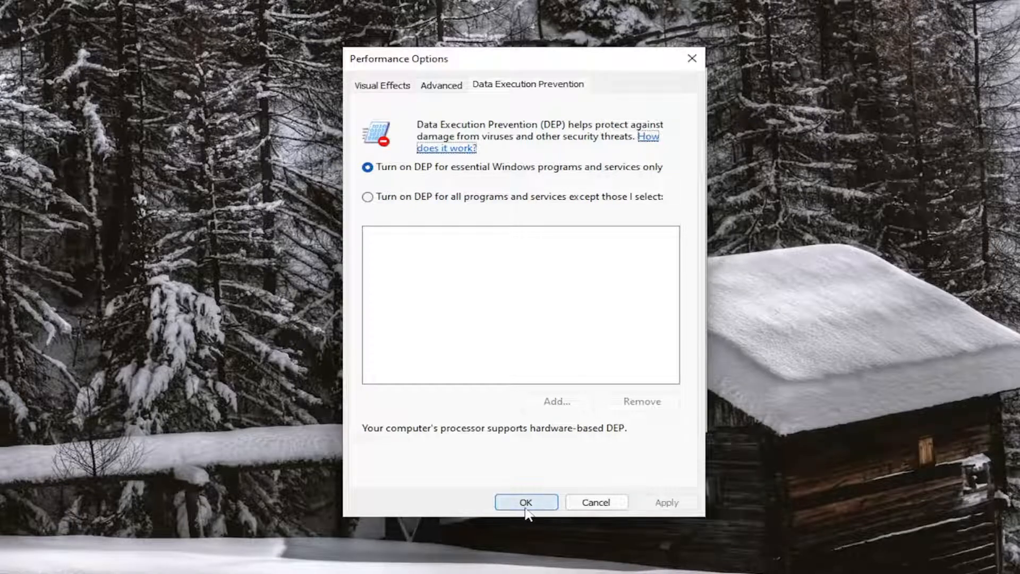
{"action": "left_click", "coordinate": [526, 502]}
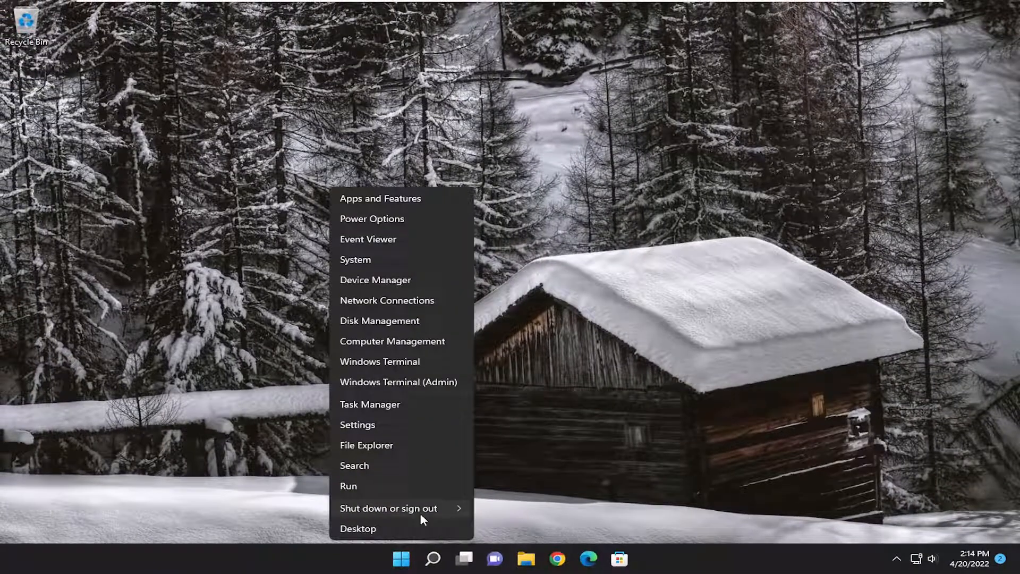
{"action": "left_click", "coordinate": [388, 508]}
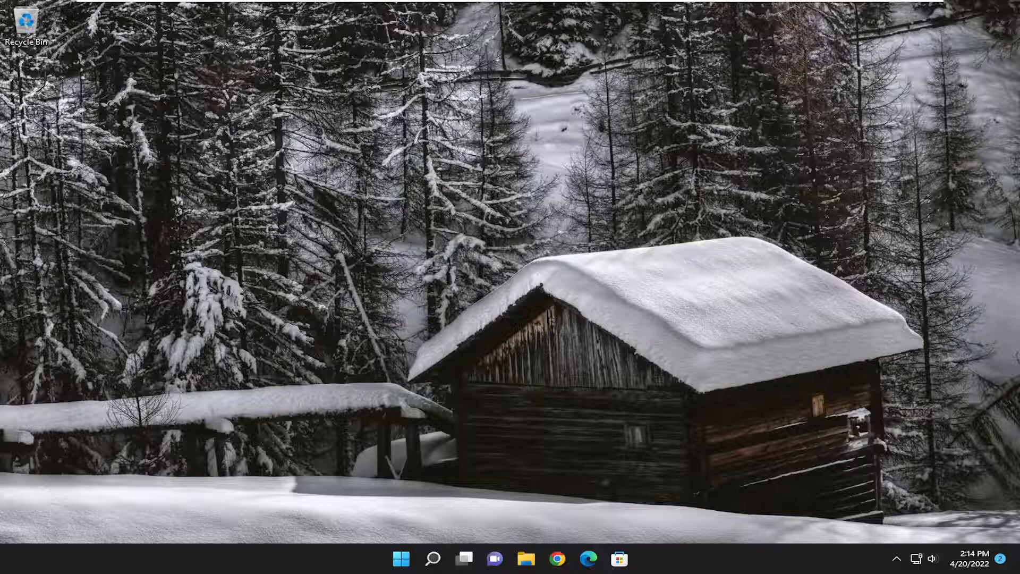
{"action": "mouse_move", "coordinate": [701, 341]}
{"action": "type", "text": "cmd"}
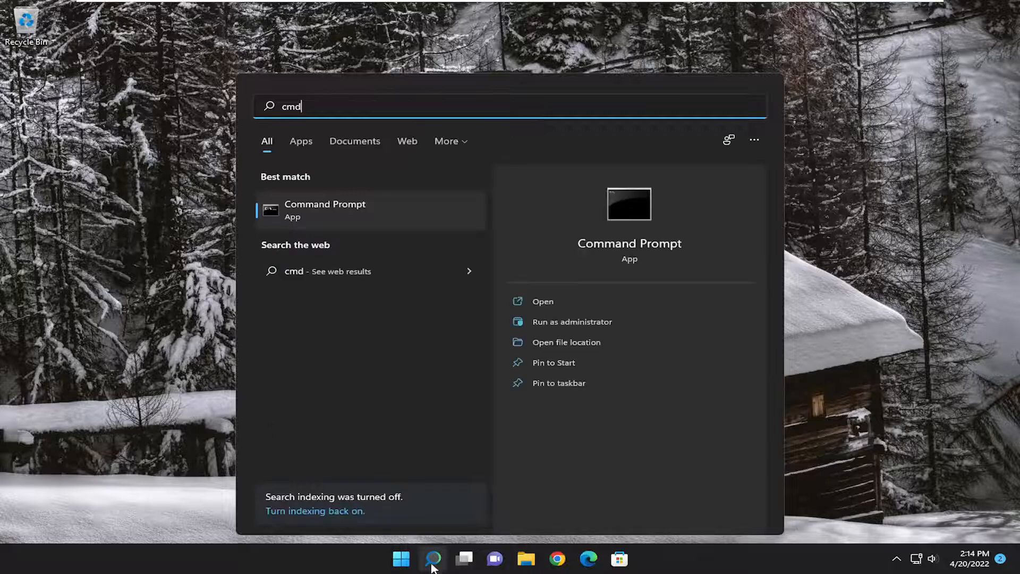
{"action": "mouse_move", "coordinate": [307, 223]}
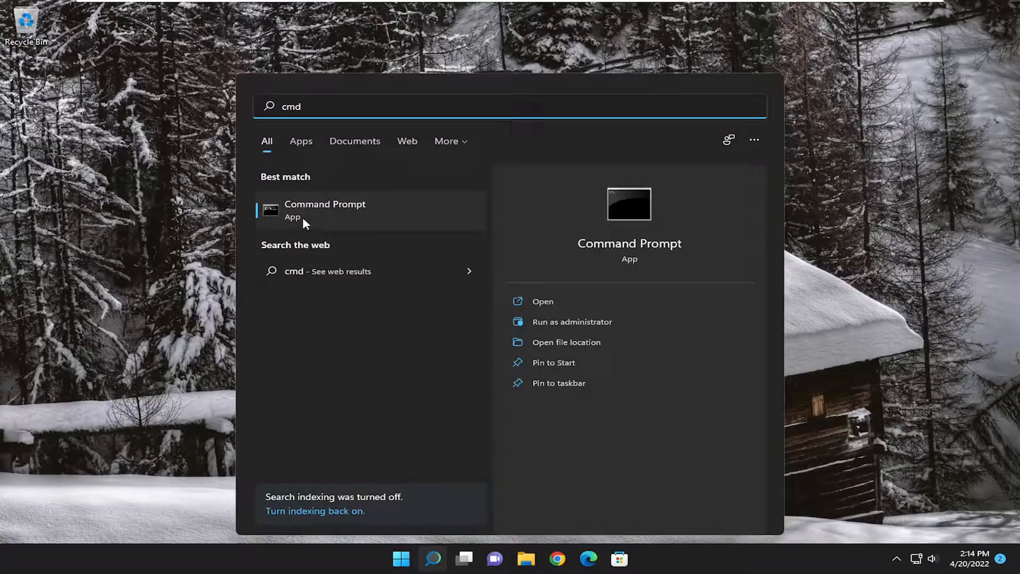
- Run Command Prompt as administrator and approve the User Account Control prompt
{"action": "right_click", "coordinate": [324, 209]}
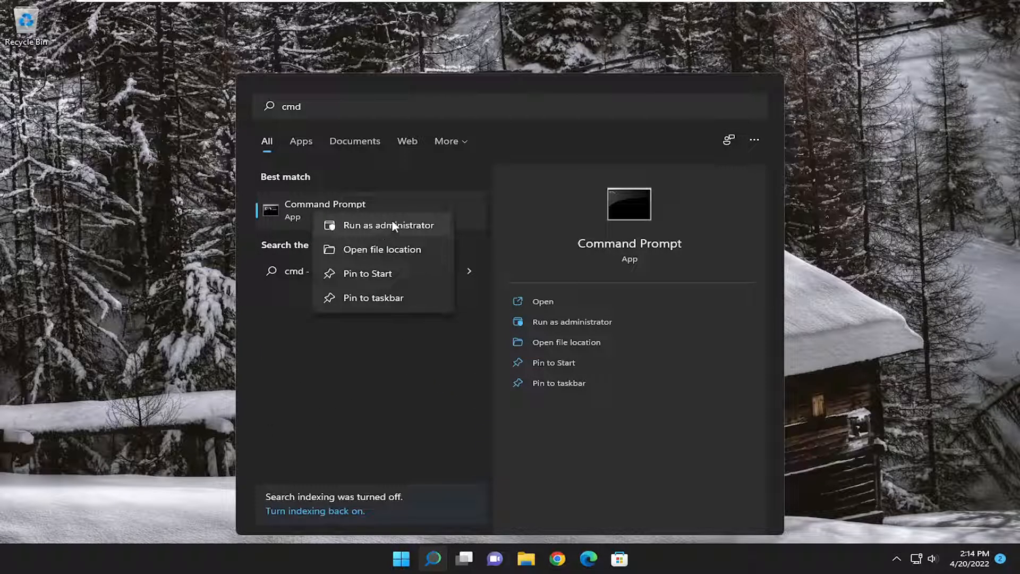
{"action": "left_click", "coordinate": [388, 224]}
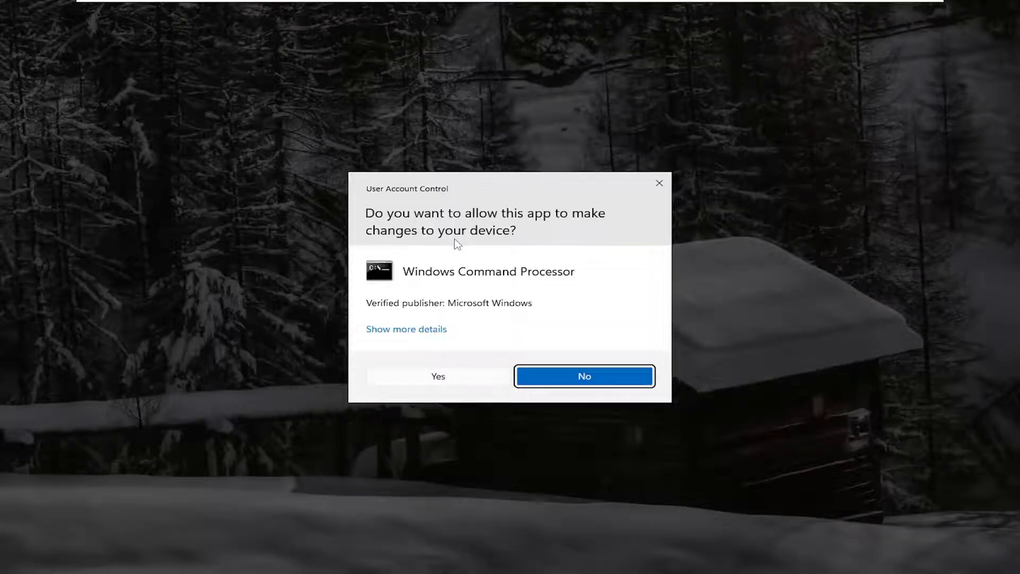
{"action": "left_click", "coordinate": [438, 376]}
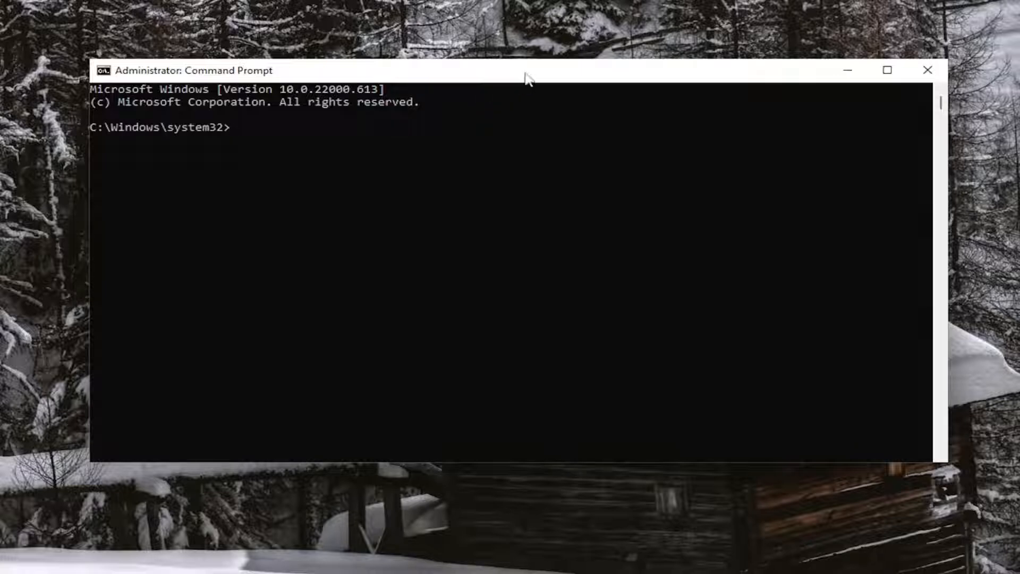
{"action": "mouse_move", "coordinate": [480, 75]}
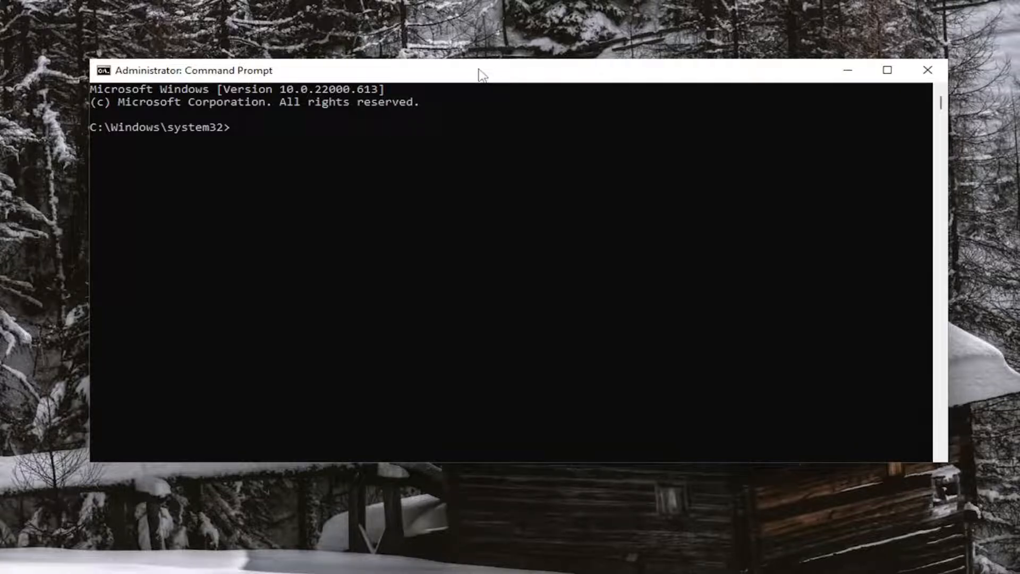
{"action": "mouse_move", "coordinate": [512, 76]}
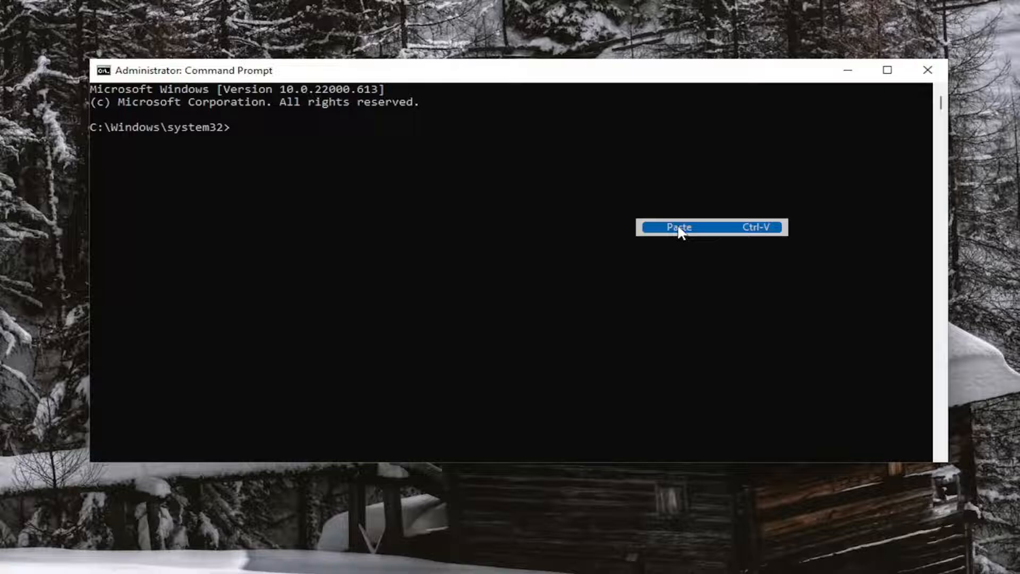
- Re-register vbscript.dll and jscript.dll with regsvr32, dismissing each success message
{"action": "left_click", "coordinate": [678, 226]}
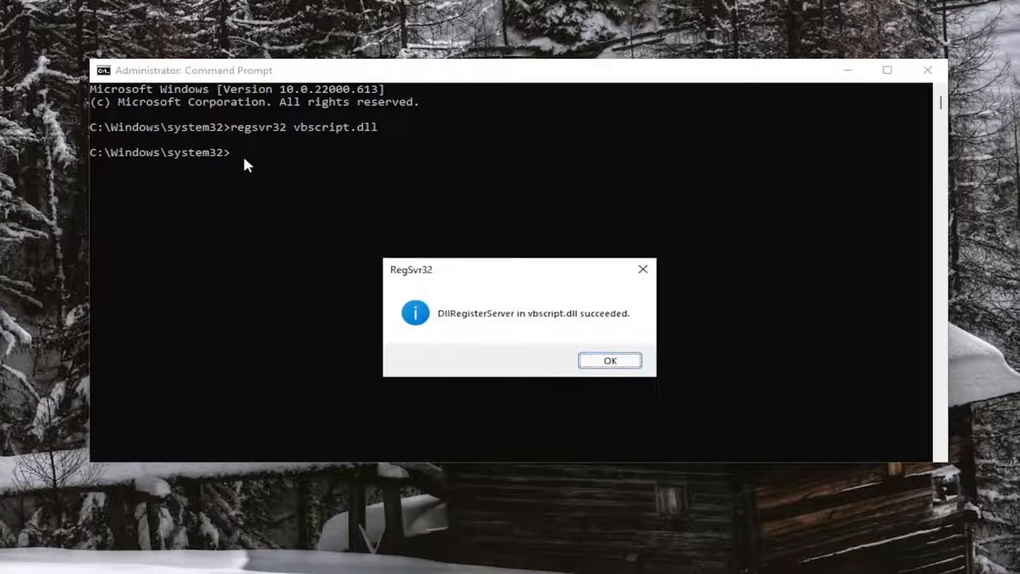
{"action": "mouse_move", "coordinate": [460, 330]}
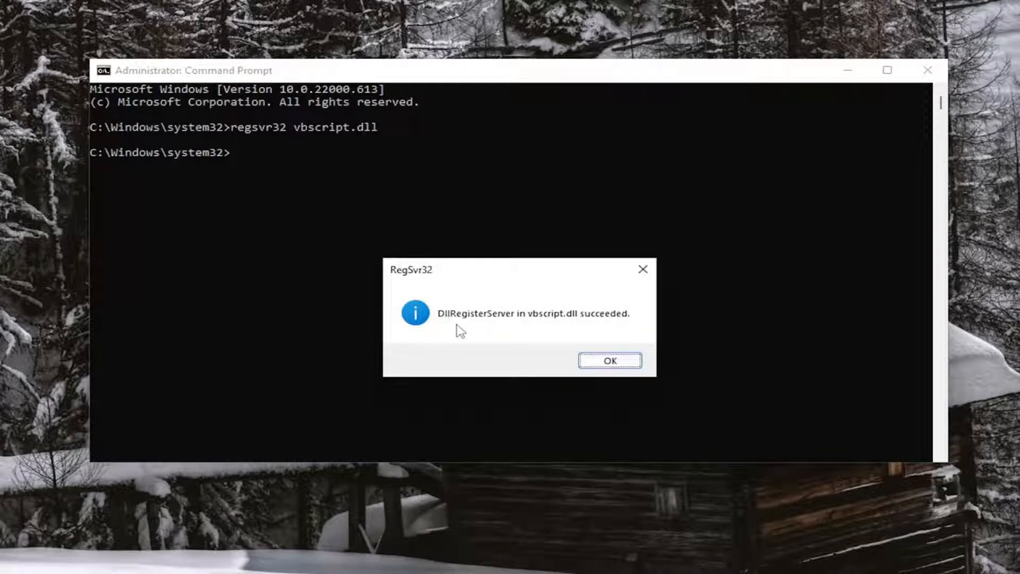
{"action": "left_click", "coordinate": [609, 359]}
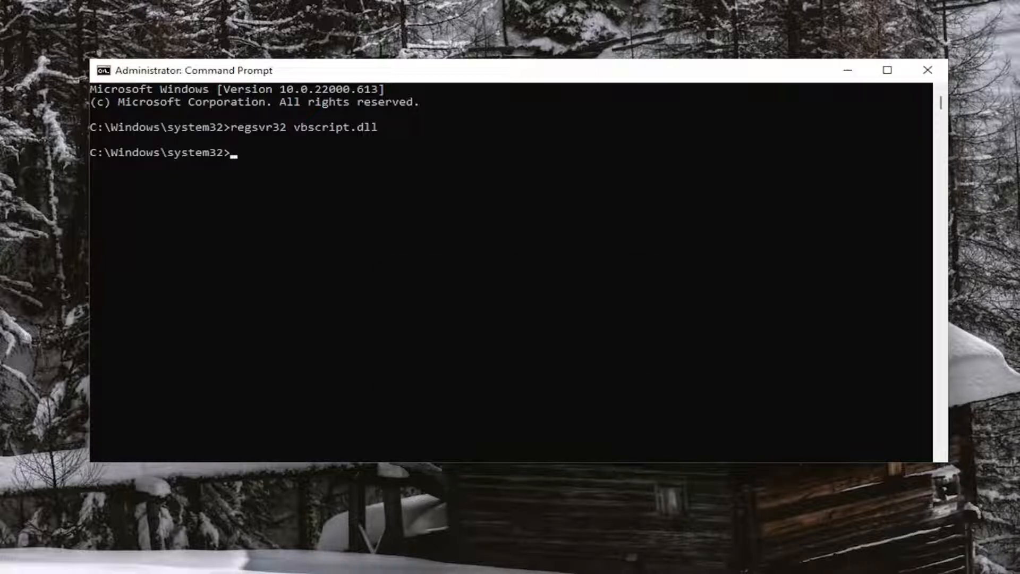
{"action": "right_click", "coordinate": [182, 70]}
{"action": "type", "text": "regsvr32 jscript.dll"}
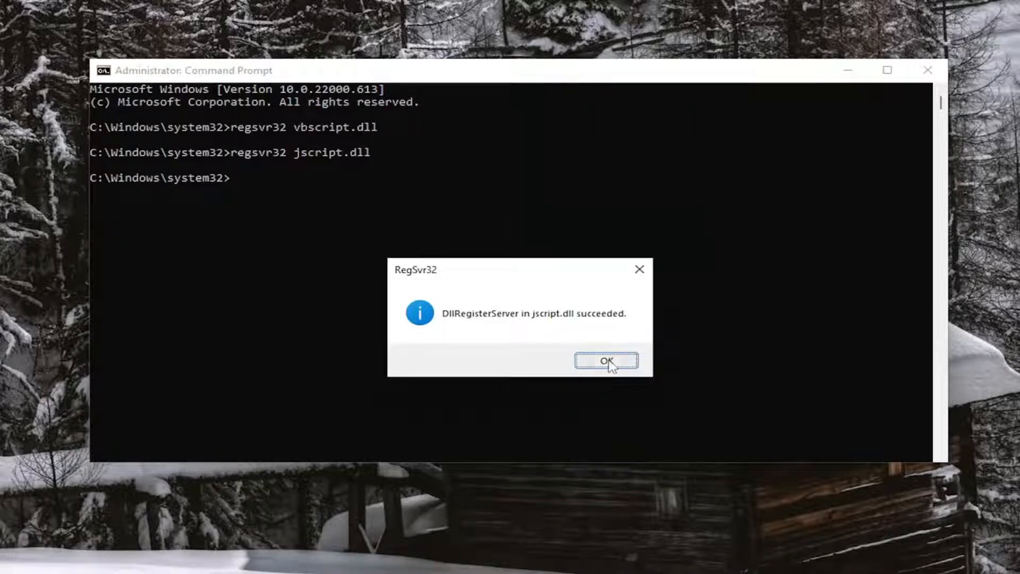
{"action": "left_click", "coordinate": [605, 361]}
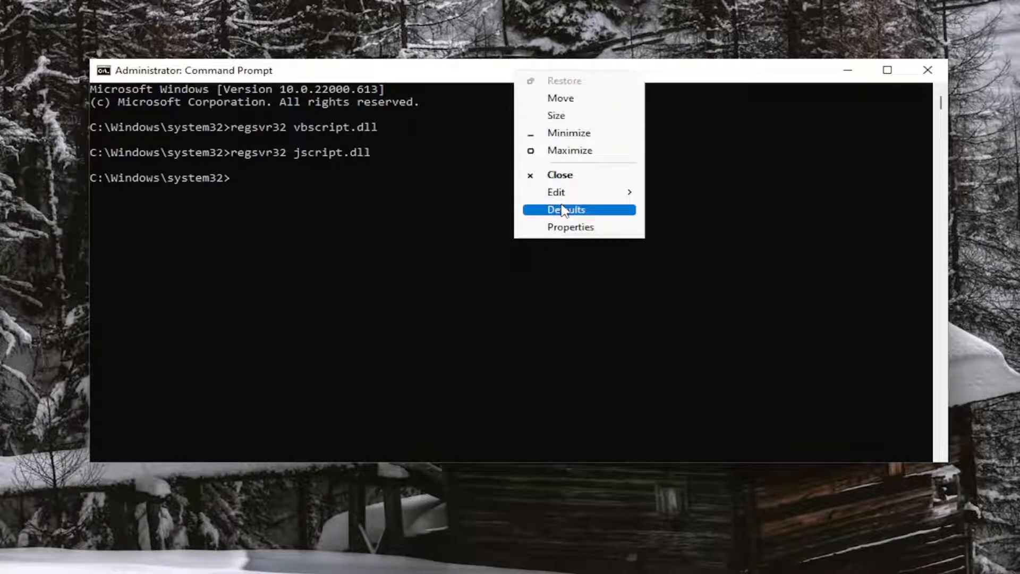
- Run sfc /scannow until it reports no integrity violations, then close Command Prompt
{"action": "type", "text": "sfc /scannow"}
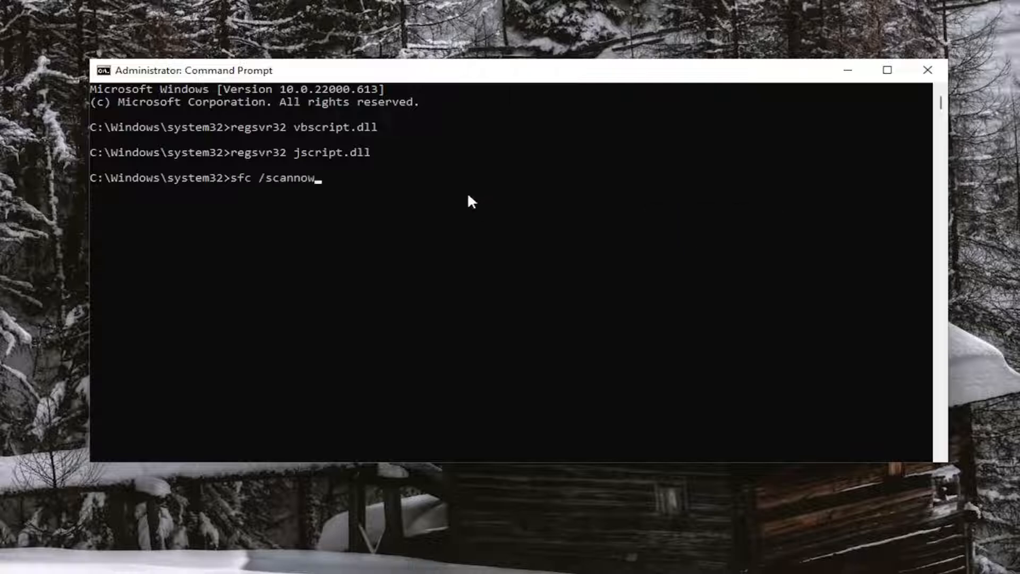
{"action": "key", "text": "Enter"}
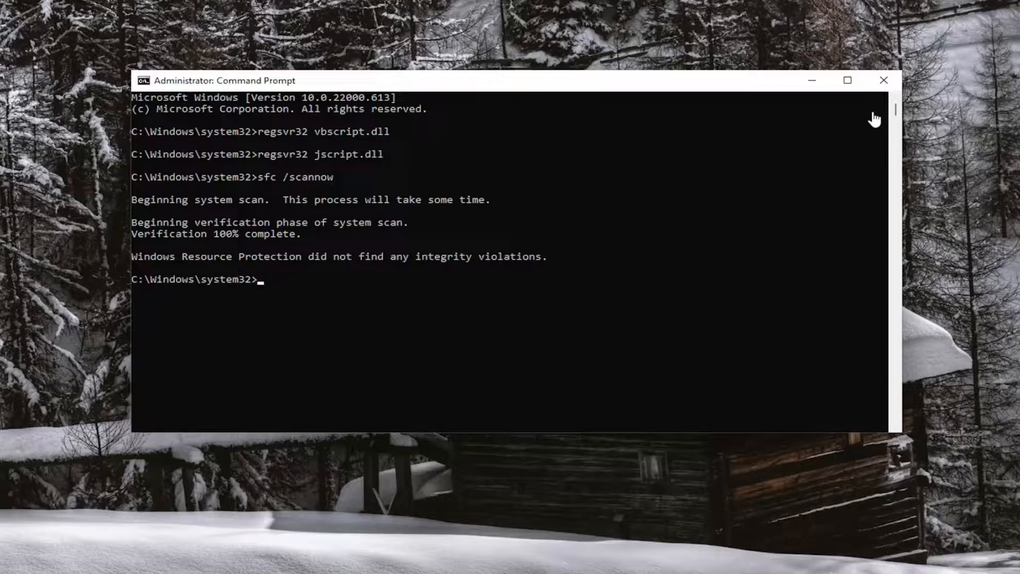
{"action": "left_click", "coordinate": [883, 80]}
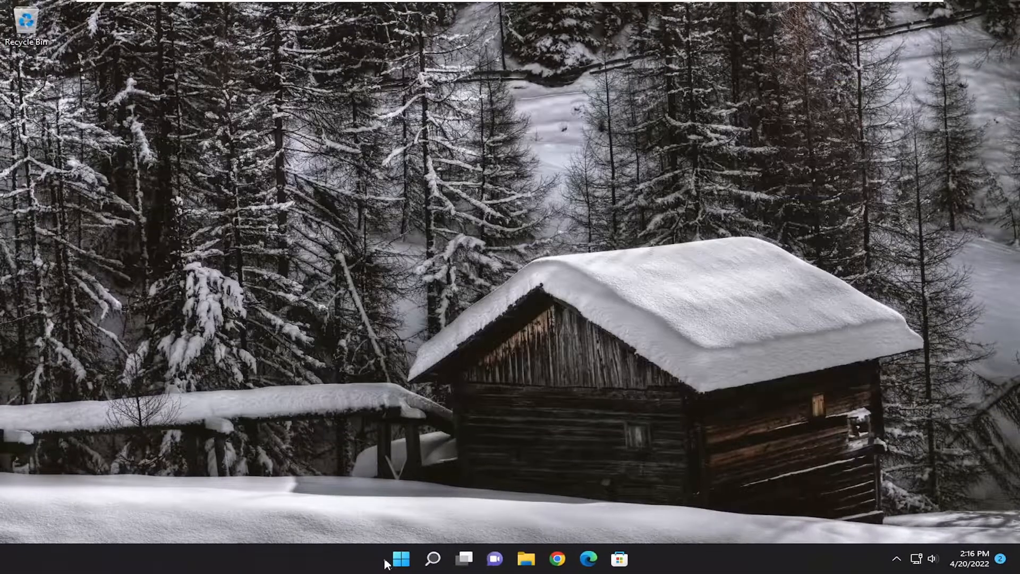
{"action": "right_click", "coordinate": [400, 559]}
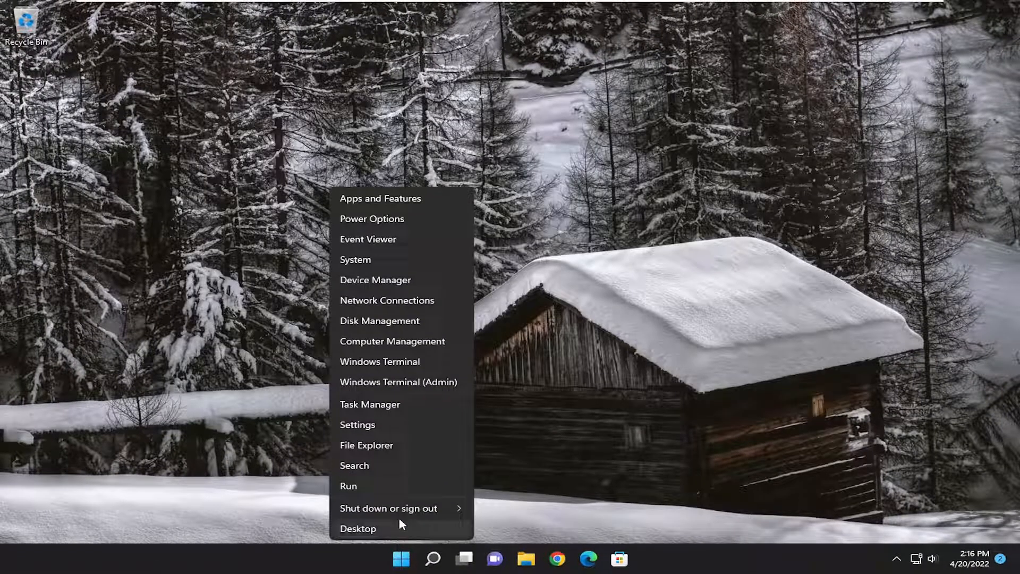